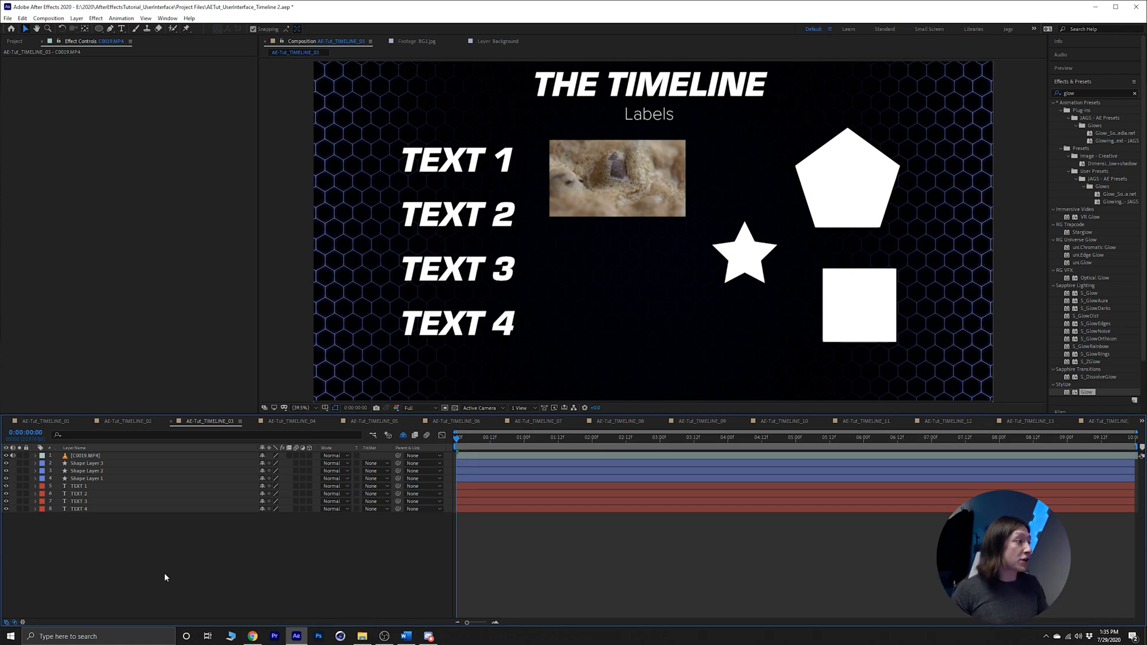
# Select Shape Layer 2 (the star) after stepping through the video and pentagon layers.
pyautogui.click(456, 268)
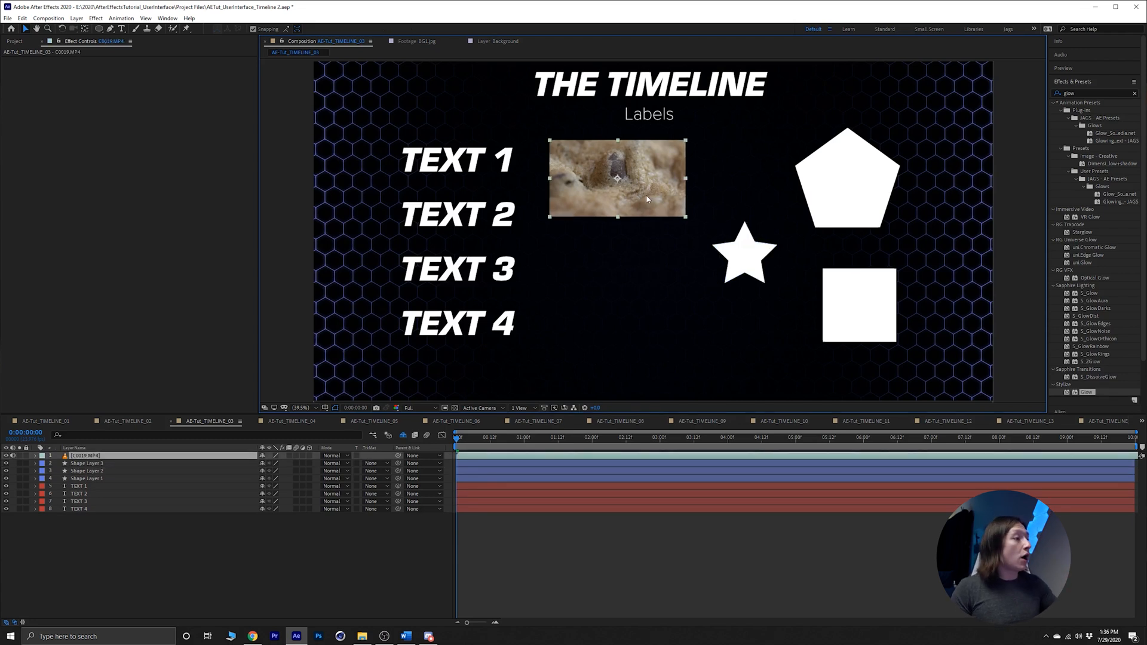
pyautogui.click(86, 478)
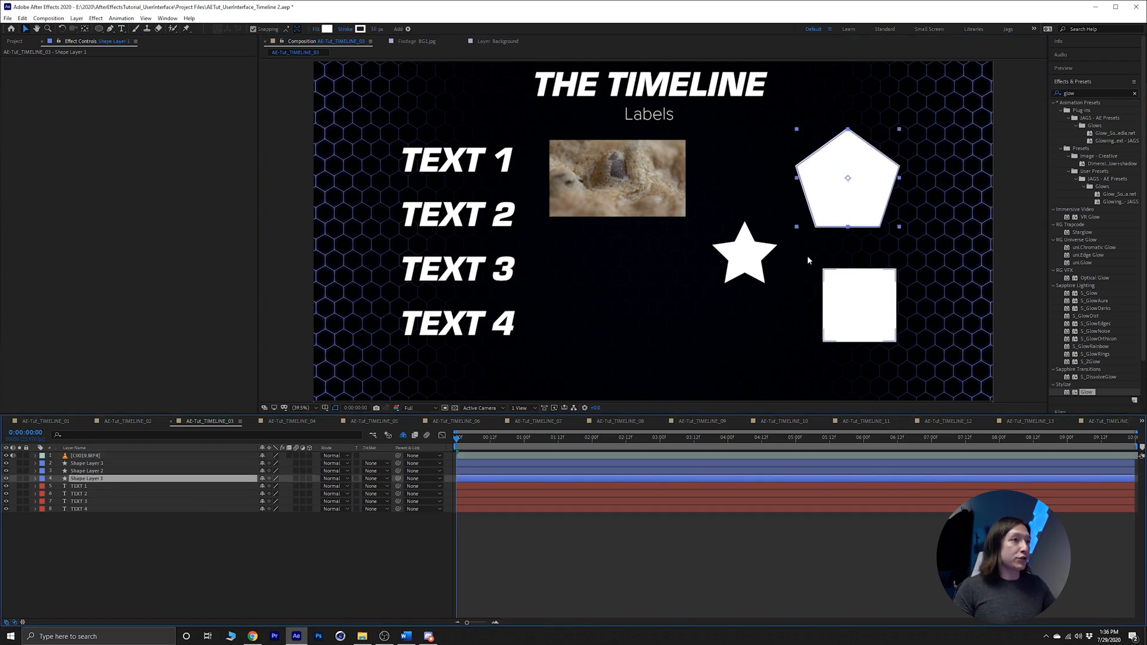
pyautogui.click(86, 471)
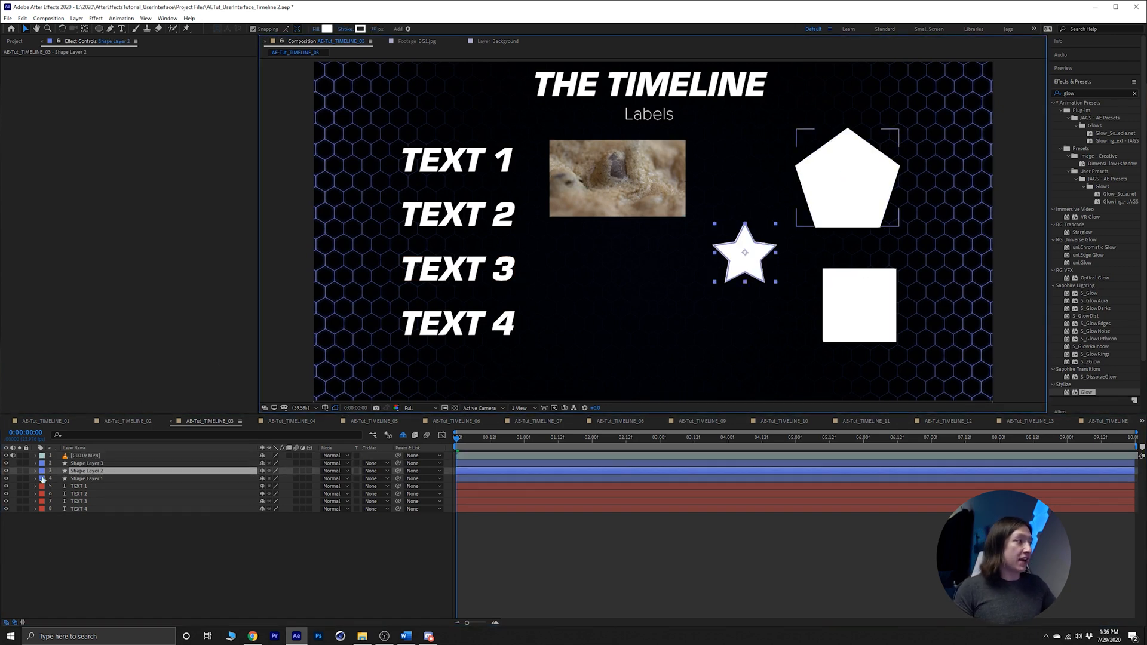
pyautogui.click(86, 471)
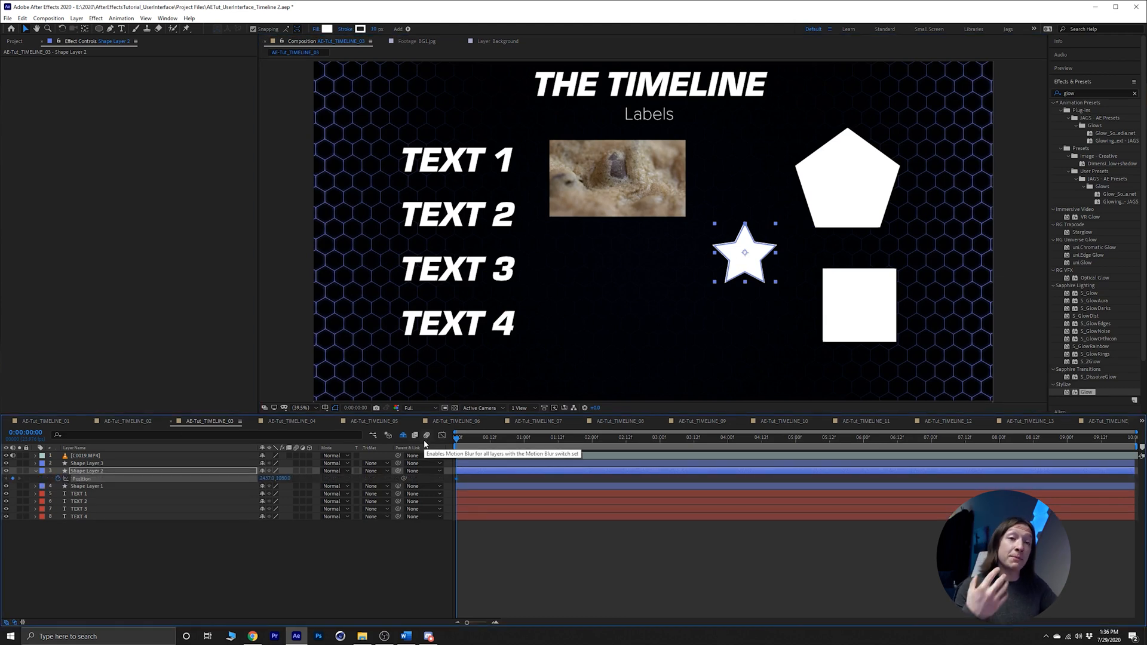
# Keyframe the star's Position at 1 second by dragging it lower, then scrub to preview.
pyautogui.click(523, 437)
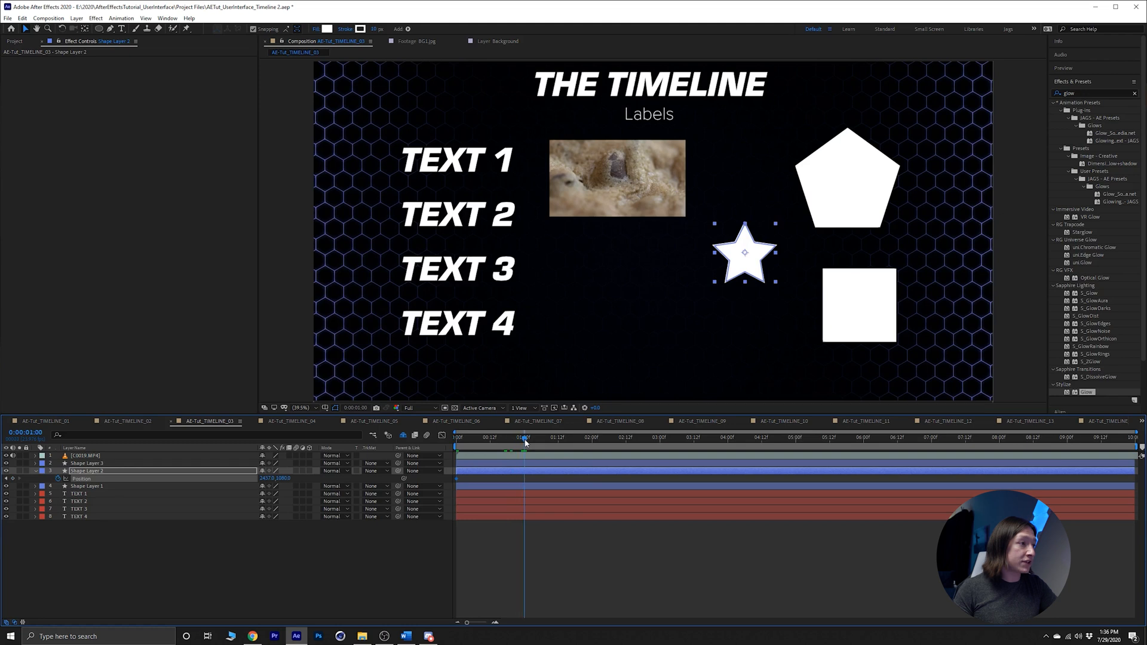
pyautogui.moveTo(744, 252); pyautogui.dragTo(742, 280)
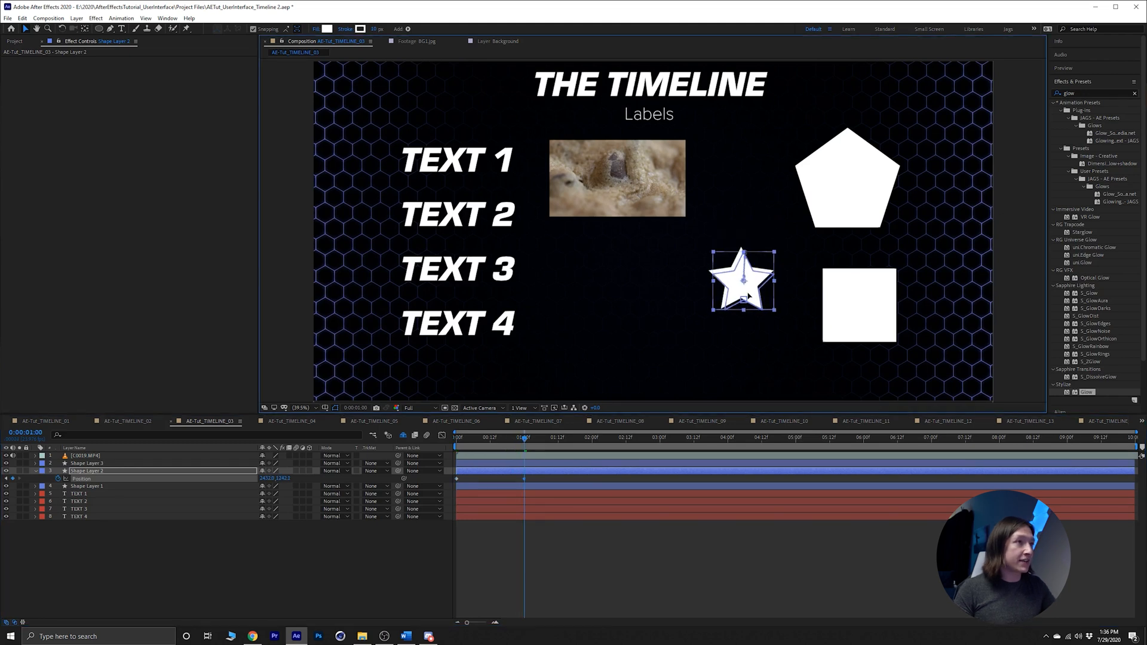
pyautogui.moveTo(741, 278); pyautogui.dragTo(744, 296)
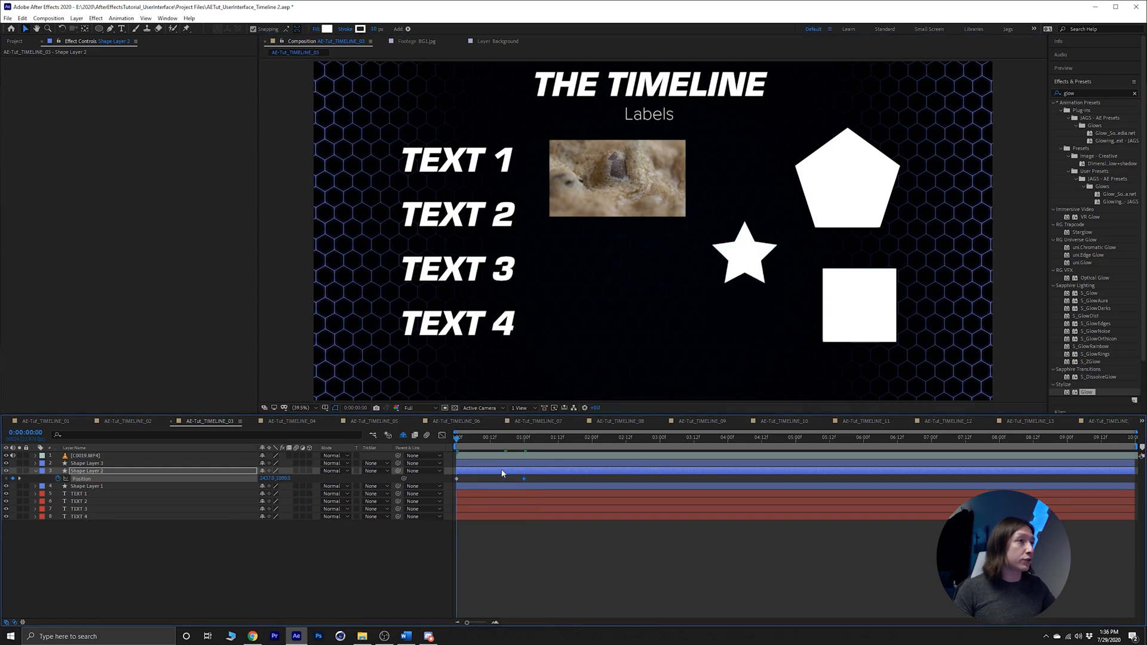
pyautogui.click(477, 437)
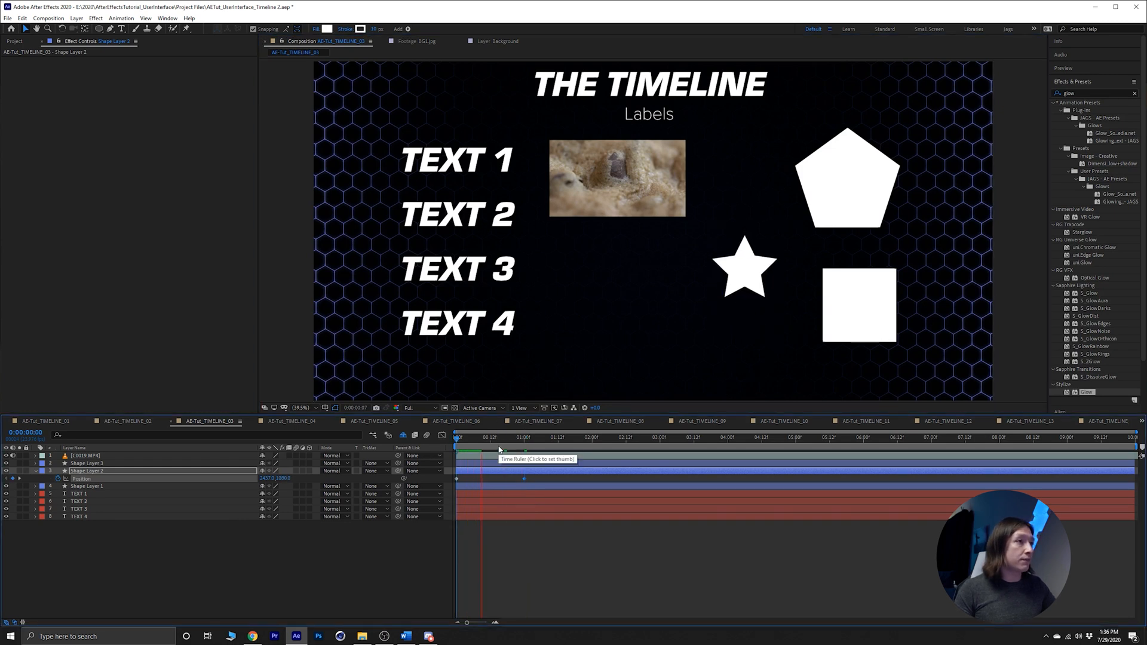
pyautogui.click(500, 437)
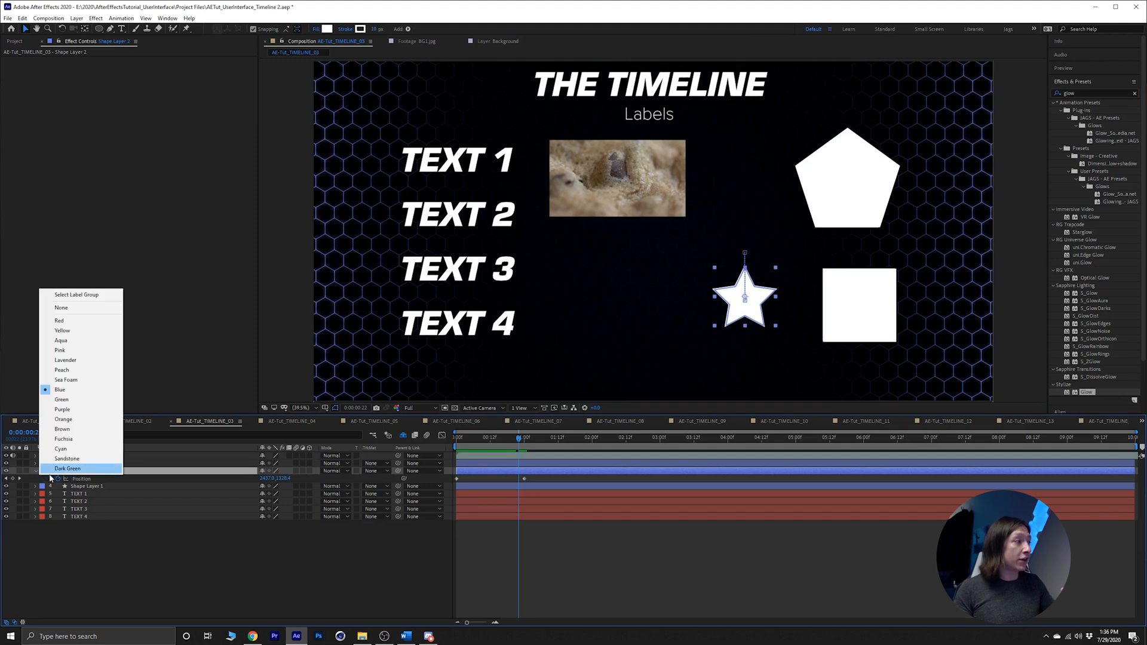
# Label the star's layer Yellow and the TEXT and video layers with new label colours.
pyautogui.click(67, 469)
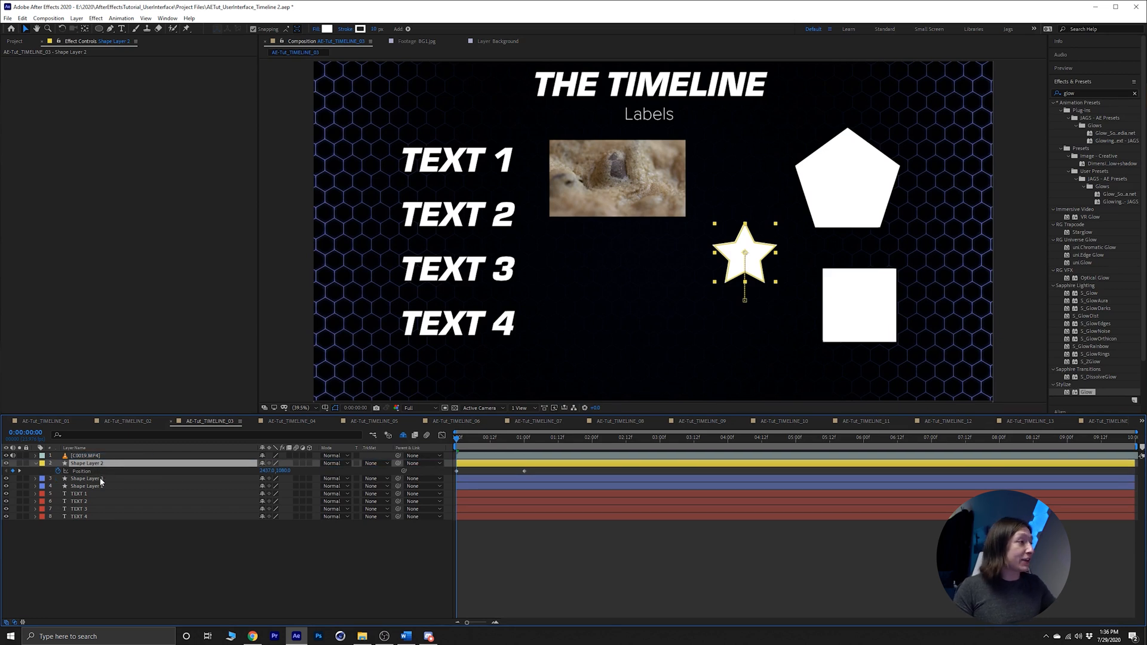
pyautogui.click(79, 516)
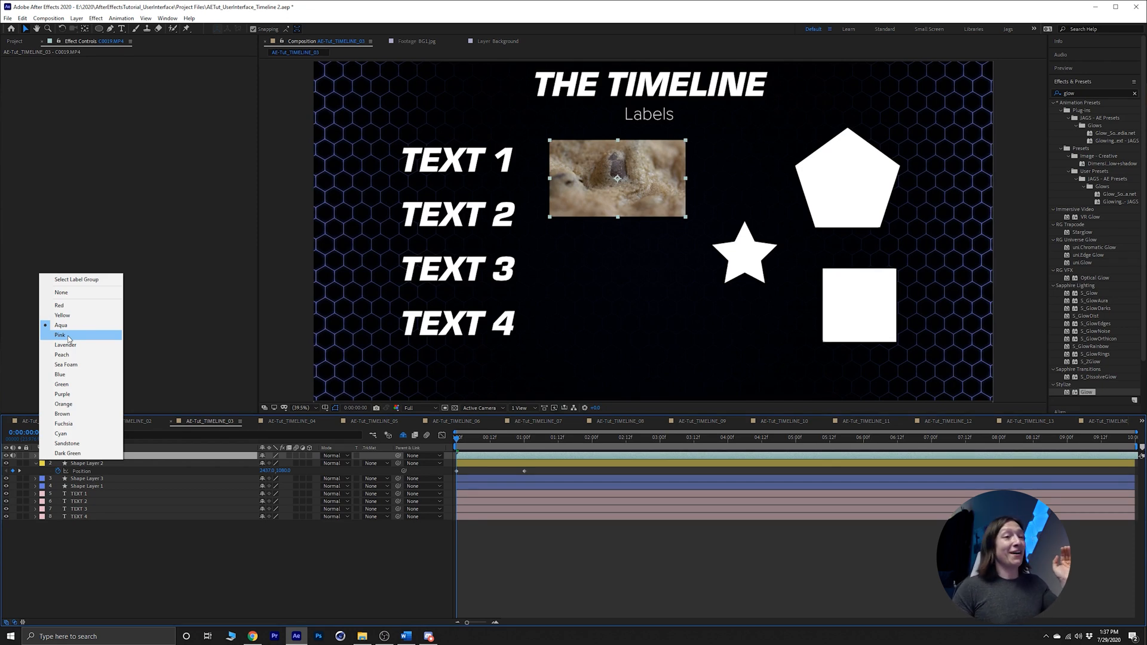
pyautogui.moveTo(65, 344)
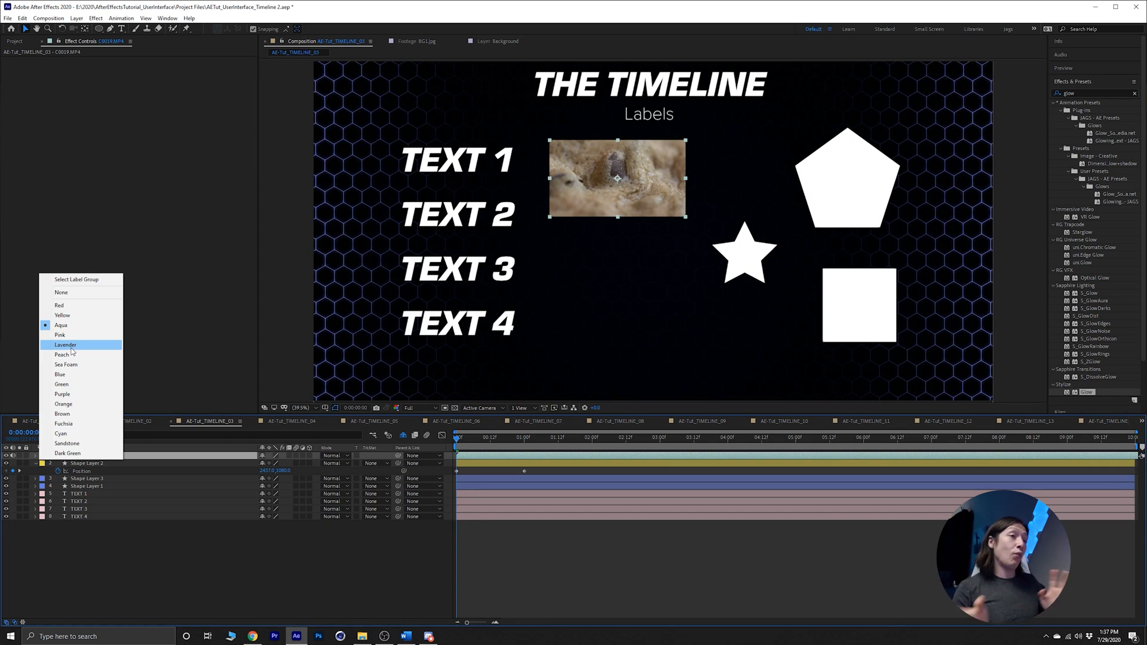
pyautogui.click(65, 345)
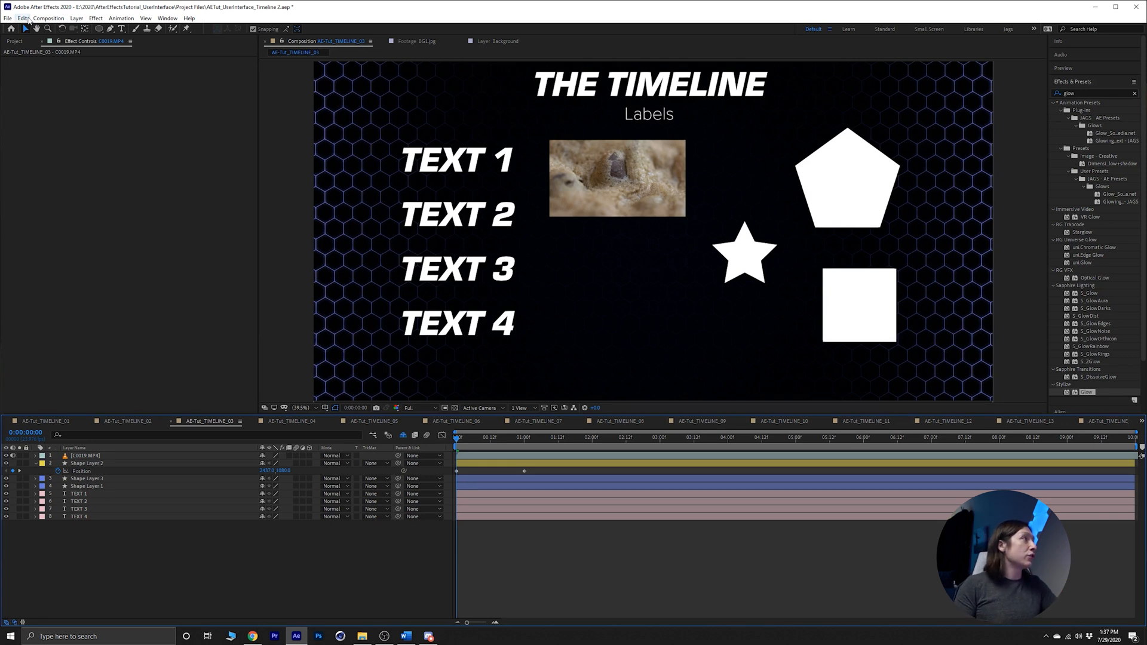
# In Preferences > Labels, rename the Red label to 'black' and set its swatch to black.
pyautogui.click(22, 18)
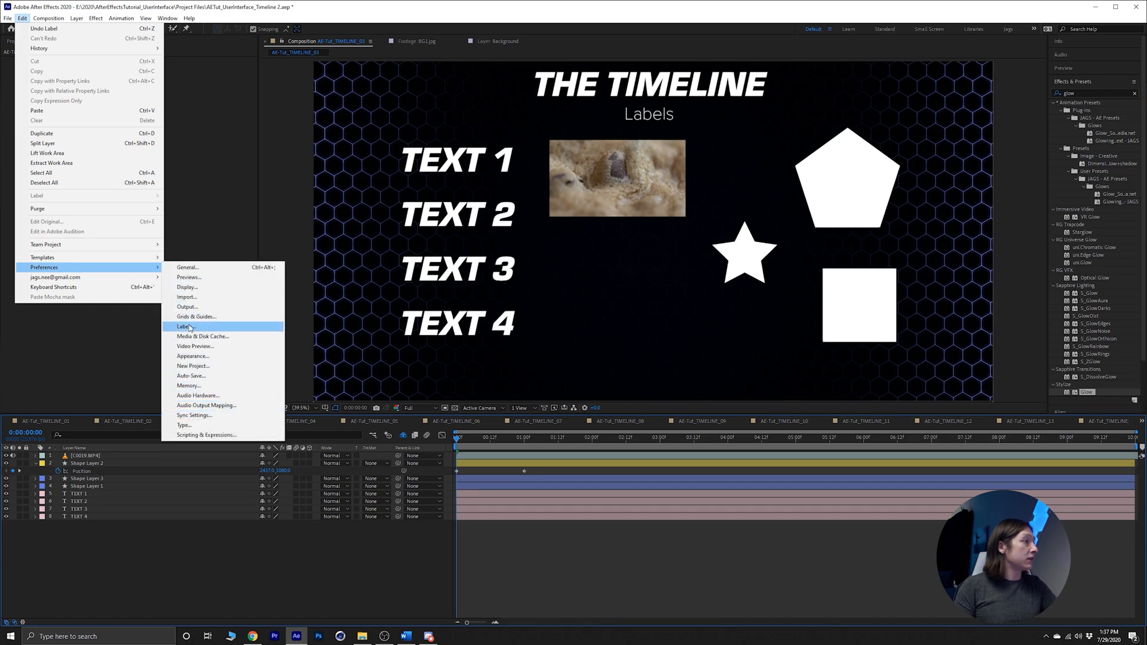
pyautogui.click(184, 327)
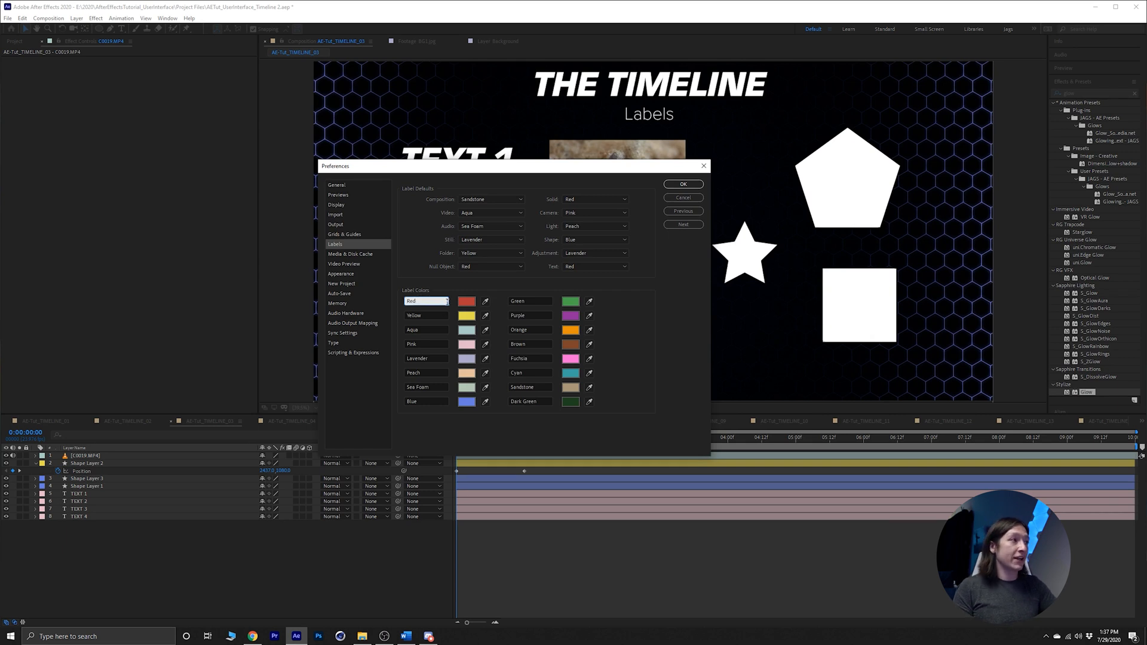
pyautogui.write('black')
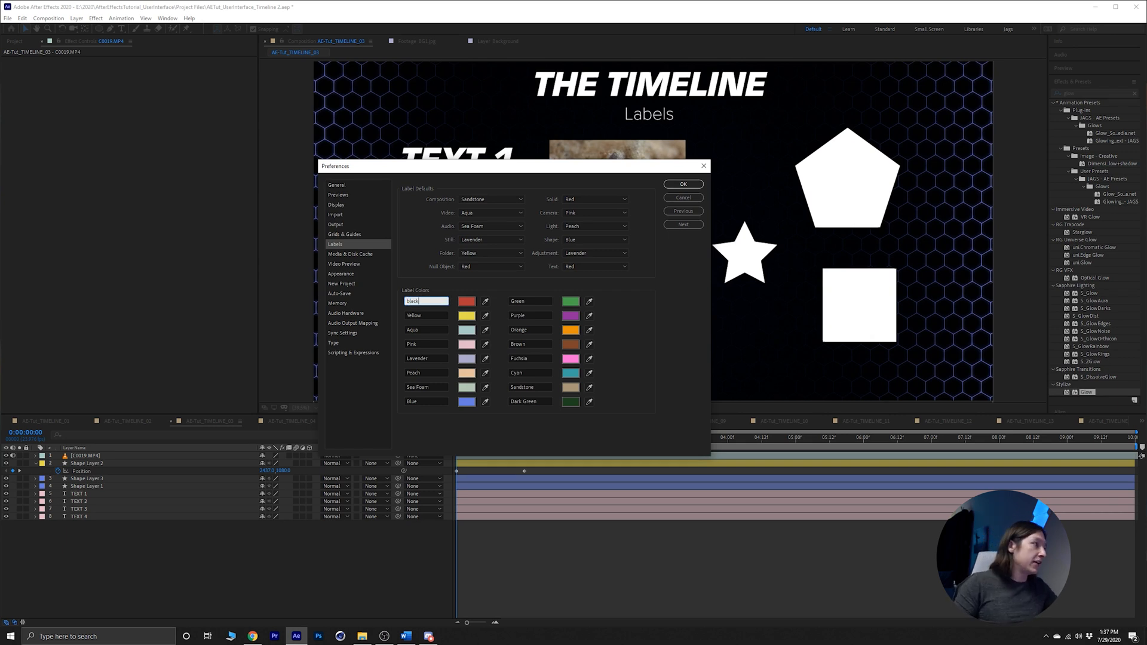
pyautogui.click(466, 301)
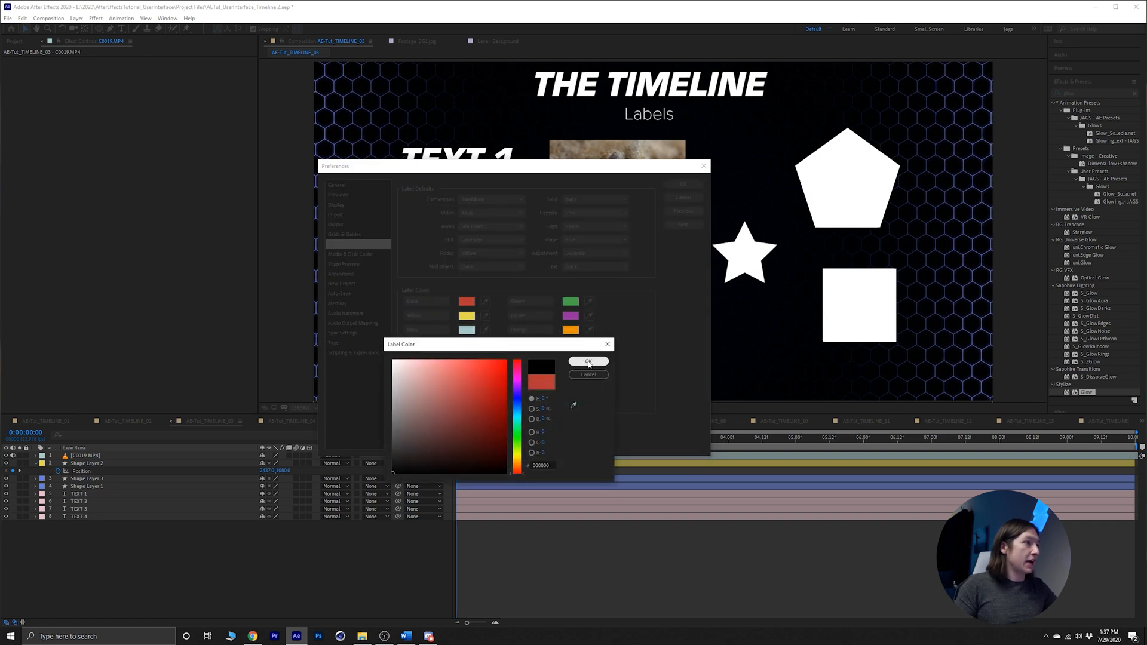
pyautogui.click(588, 361)
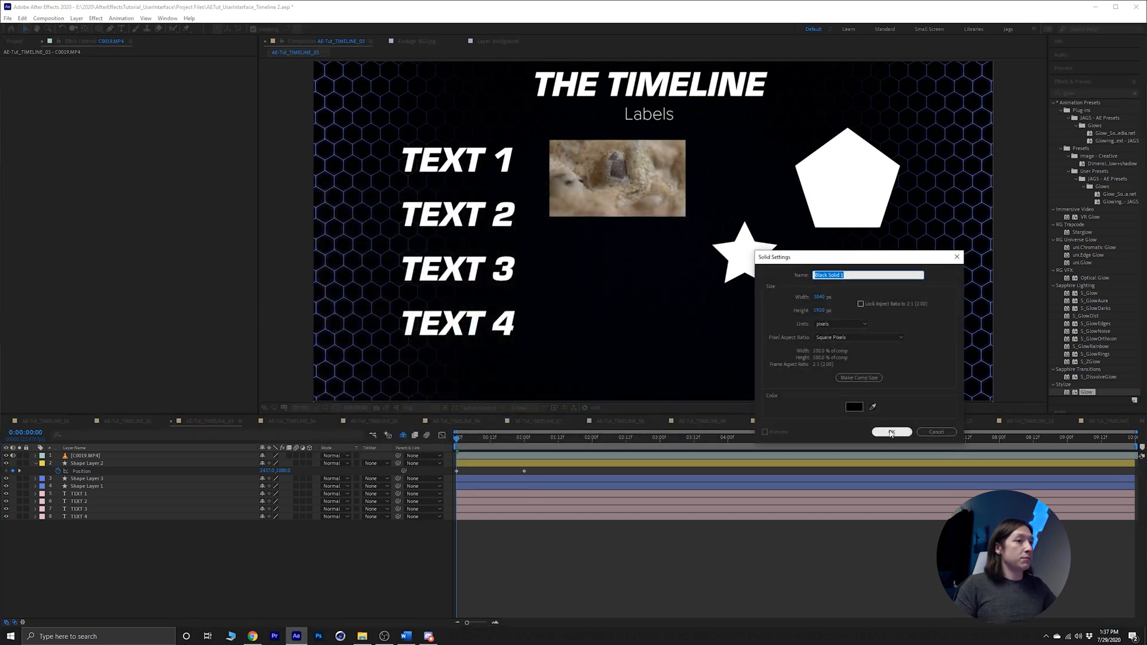
# Create Black Solid 1 from the Solid Settings dialog at the top of the timeline.
pyautogui.click(891, 431)
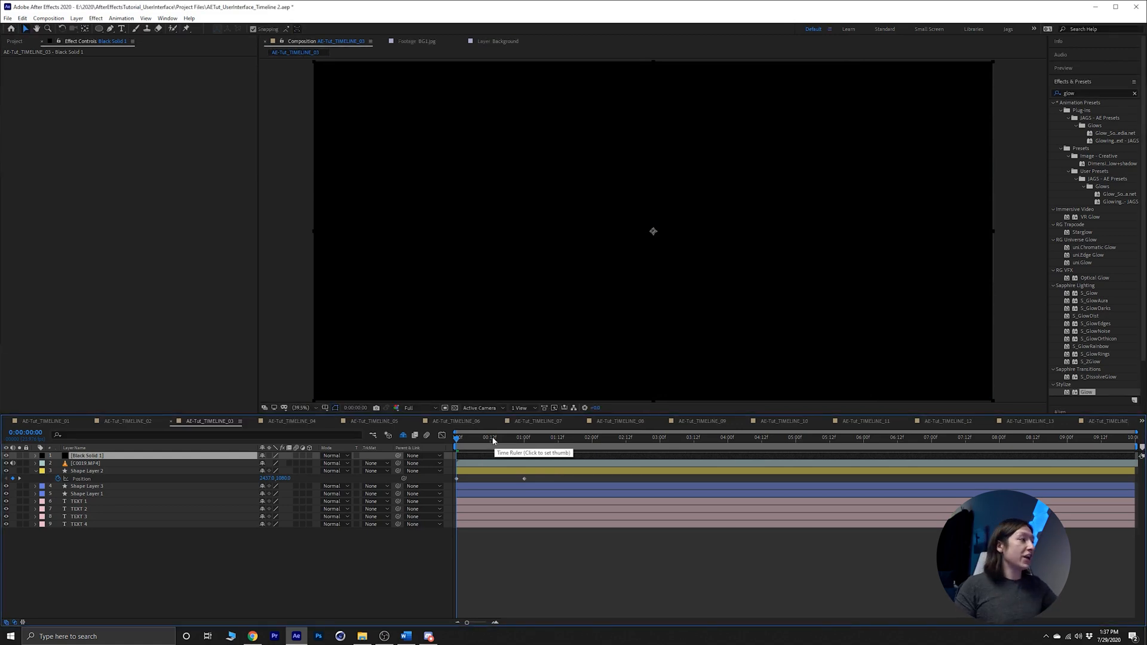
pyautogui.click(501, 437)
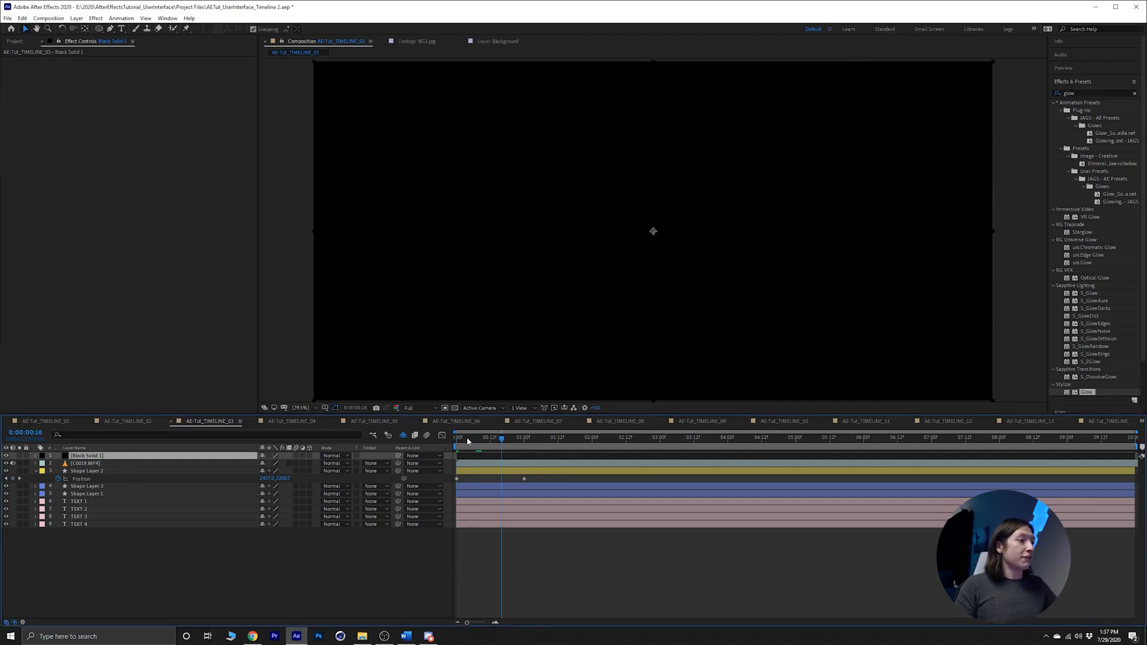
pyautogui.click(21, 18)
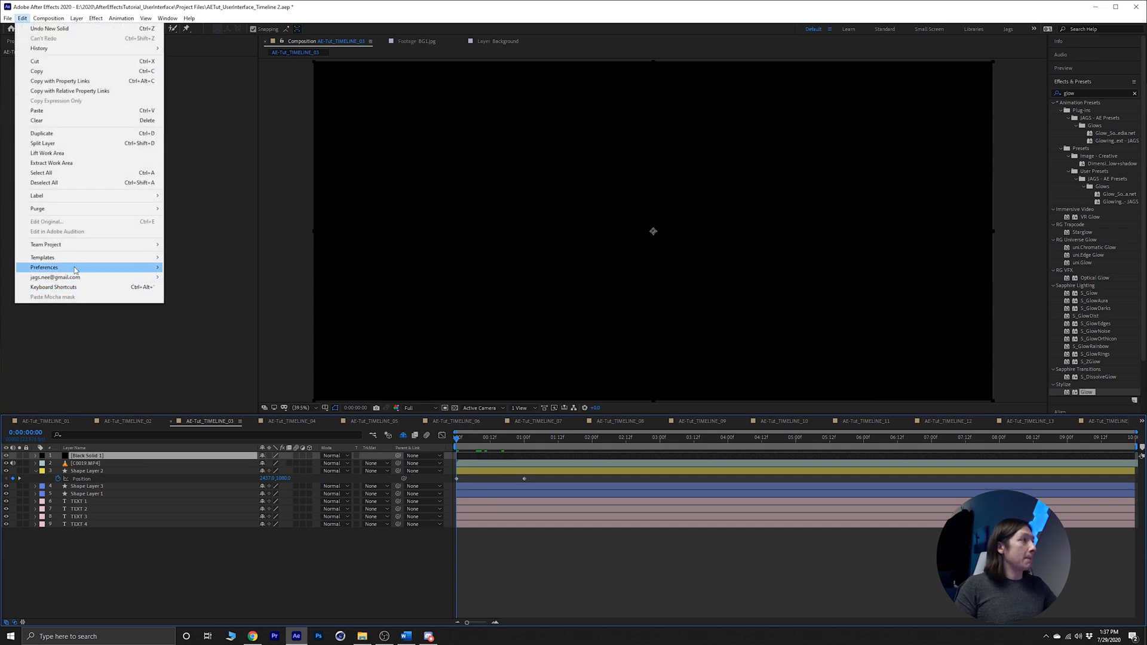